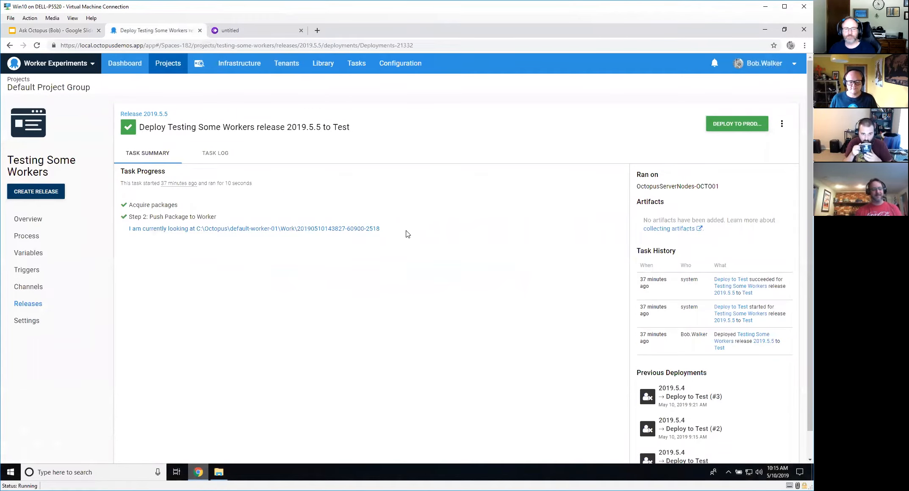
mouse_move(384, 230)
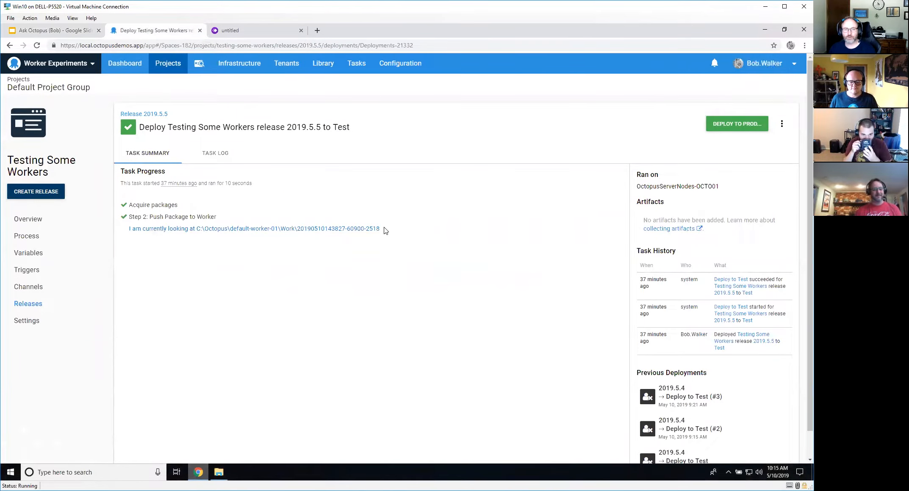
Show the project's variables with the Name column widened to read the Octopus.Calamari copy-working-directory variable.
double_click(336, 228)
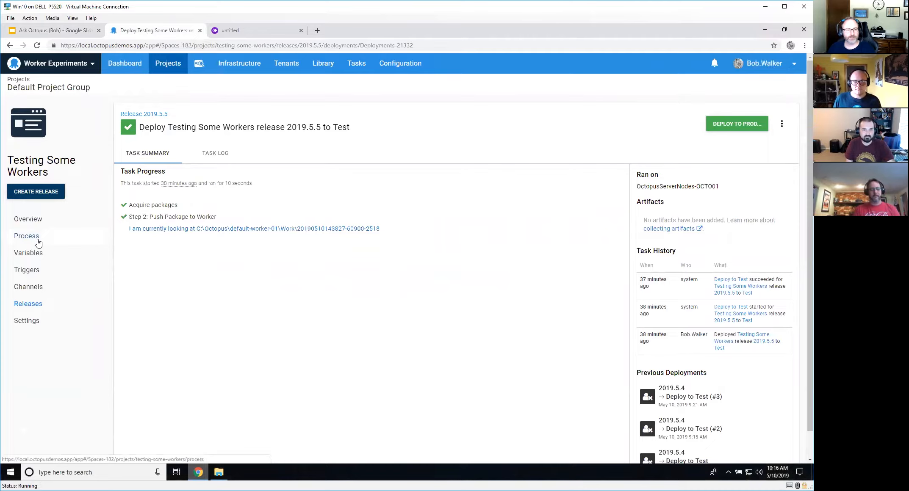
click(27, 235)
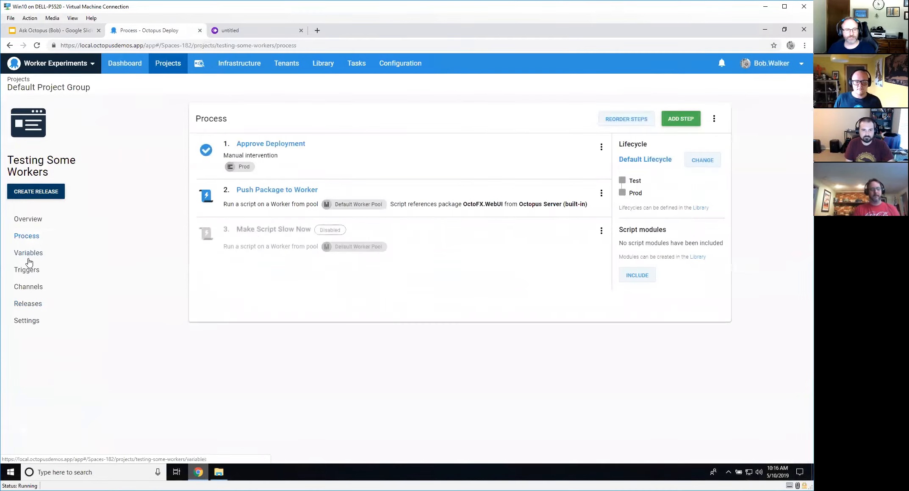
click(29, 252)
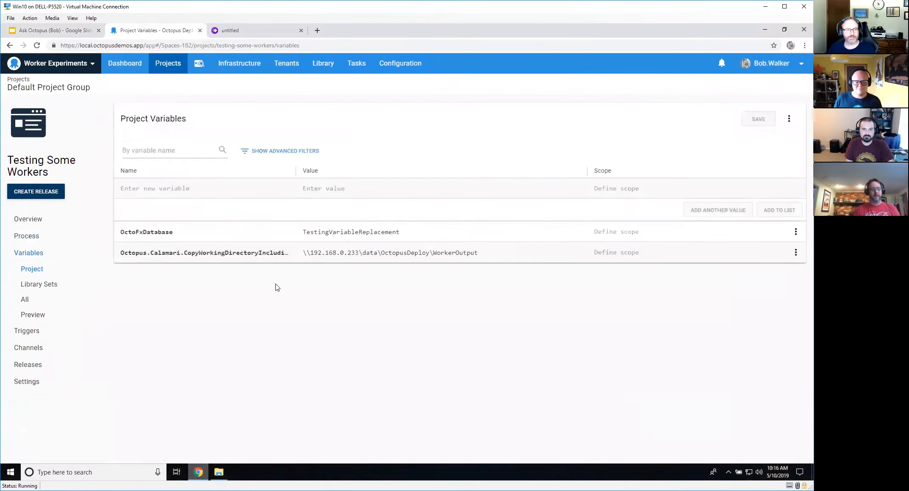
mouse_move(348, 169)
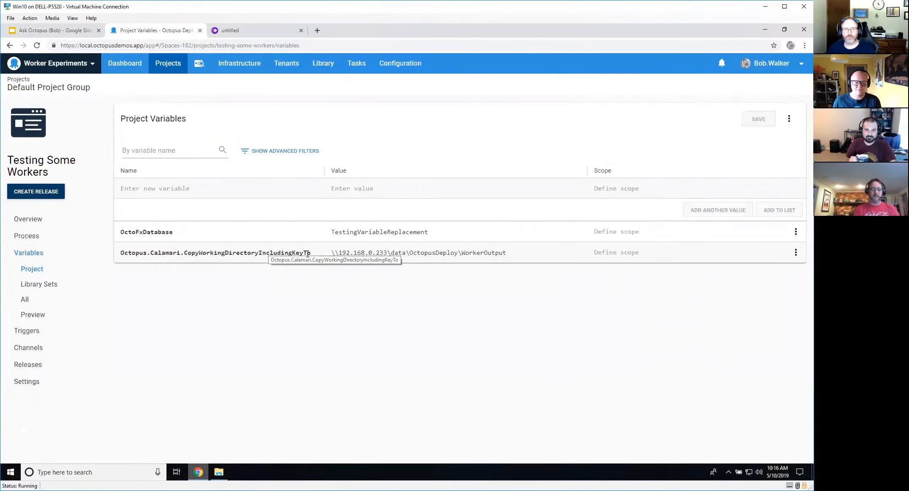
click(215, 253)
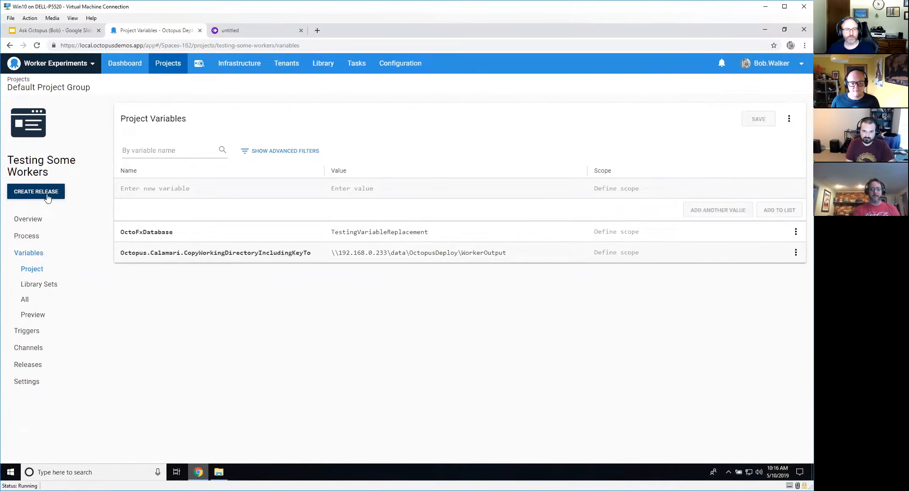
Create and save release 2019.5.6, deploy it to Test, and expand the Worker step in the task log.
click(35, 191)
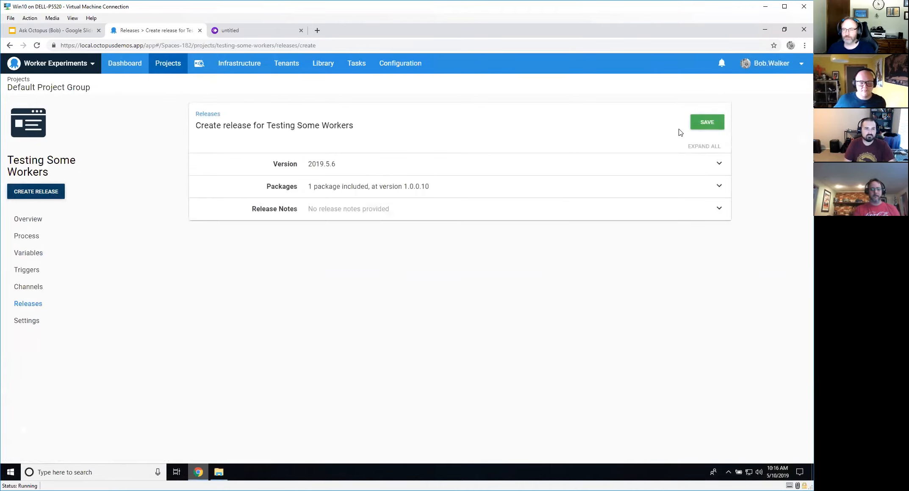
click(706, 122)
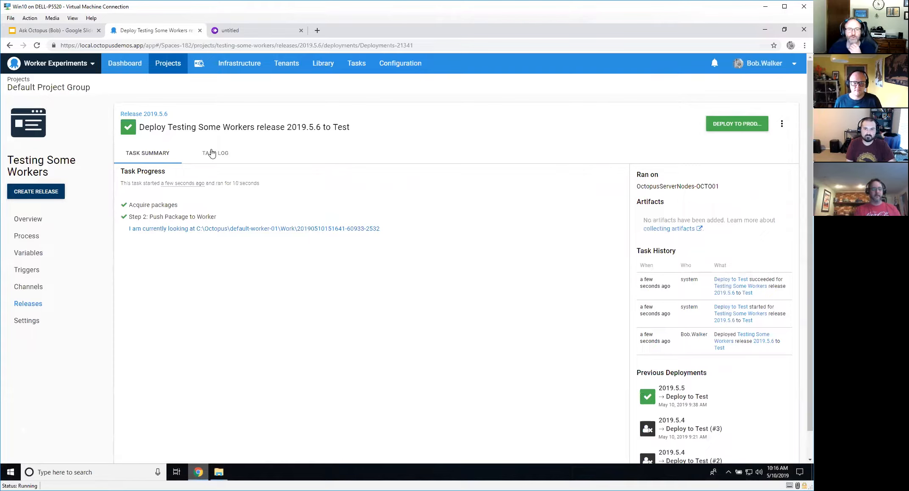
click(215, 154)
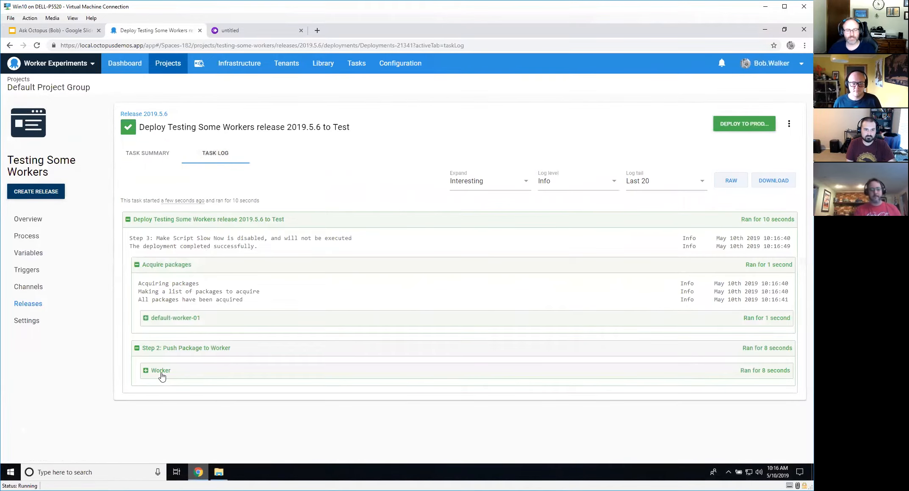
click(161, 371)
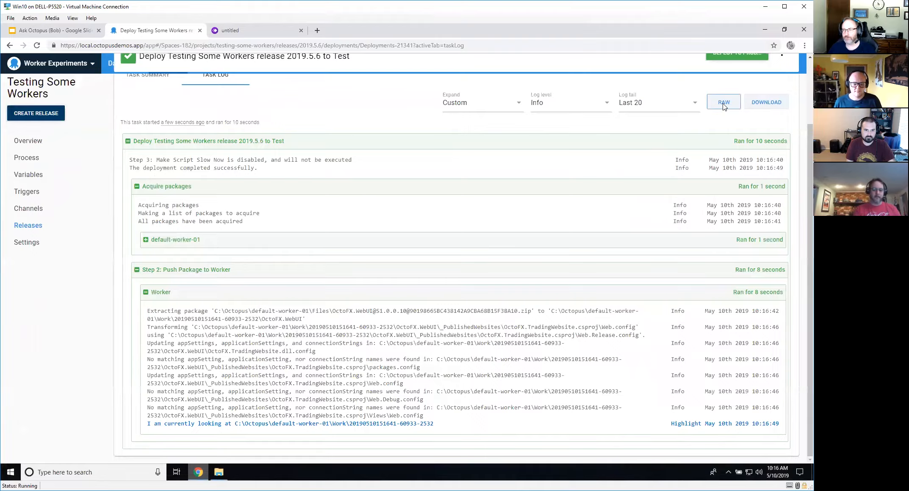
View the raw log and highlight the variable substitution and copy-working-directory lines.
click(724, 102)
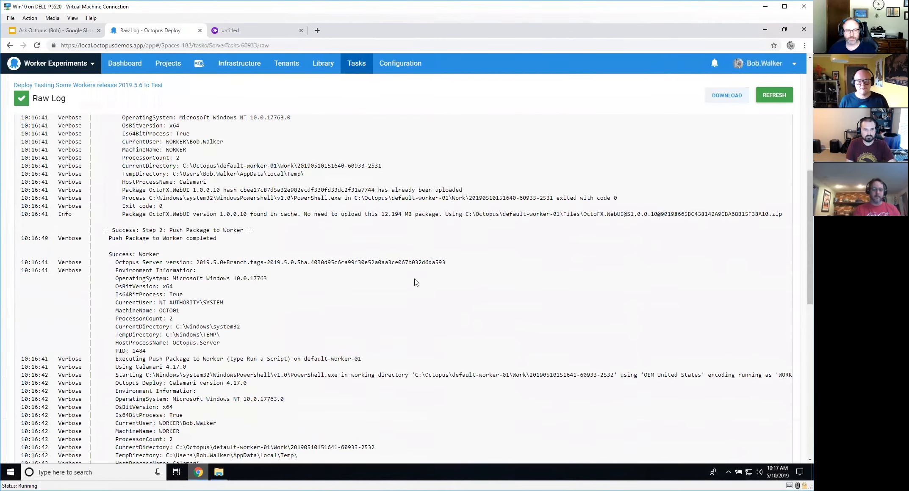
scroll(down, 3)
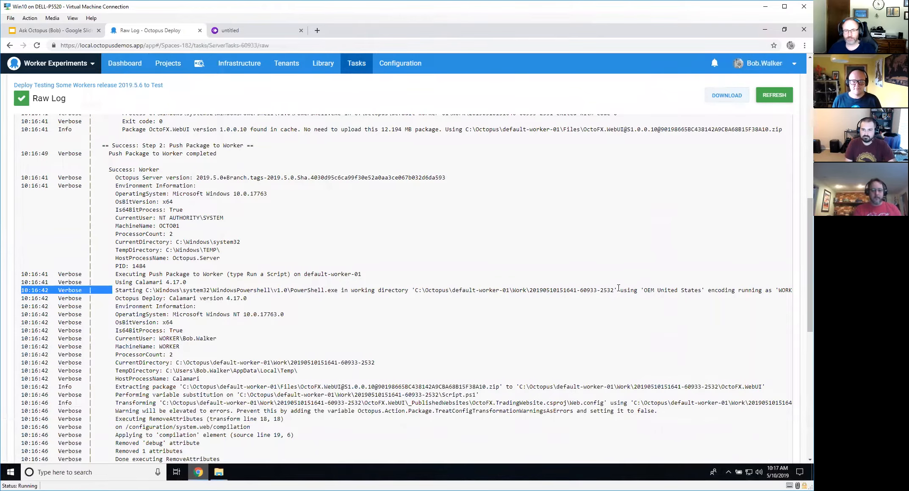
scroll(down, 3)
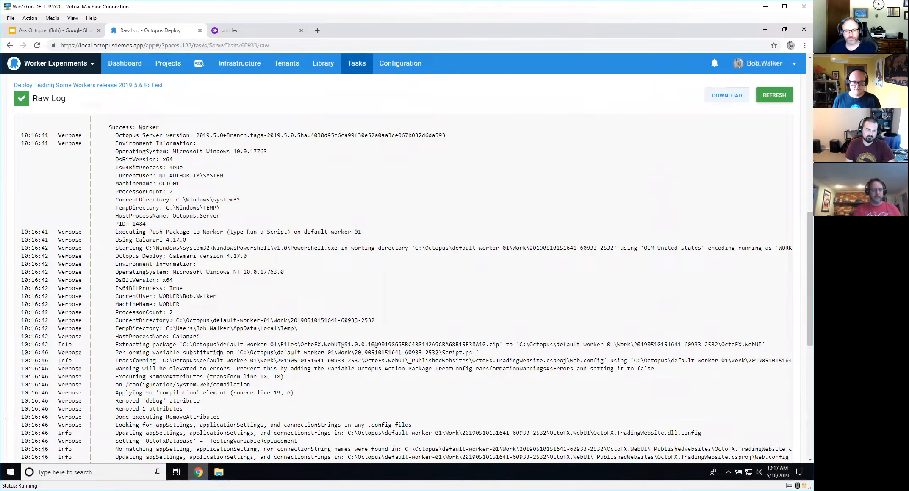
double_click(167, 353)
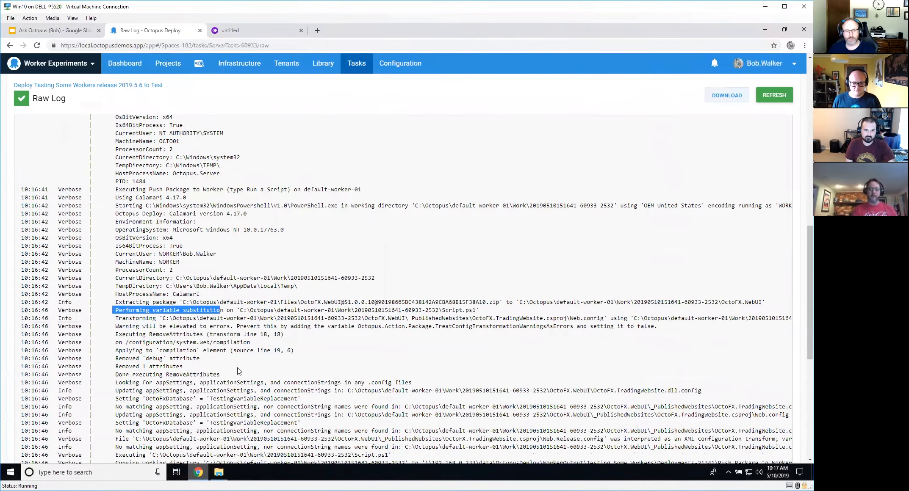
scroll(down, 3)
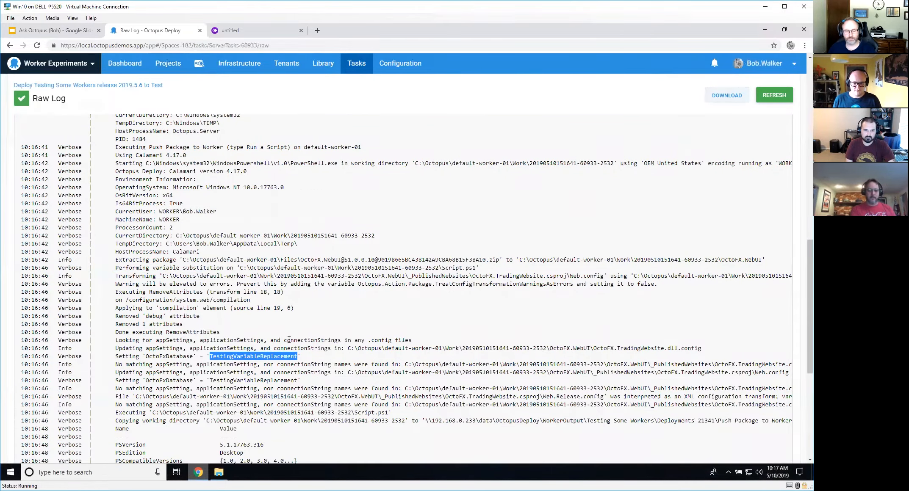
scroll(down, 3)
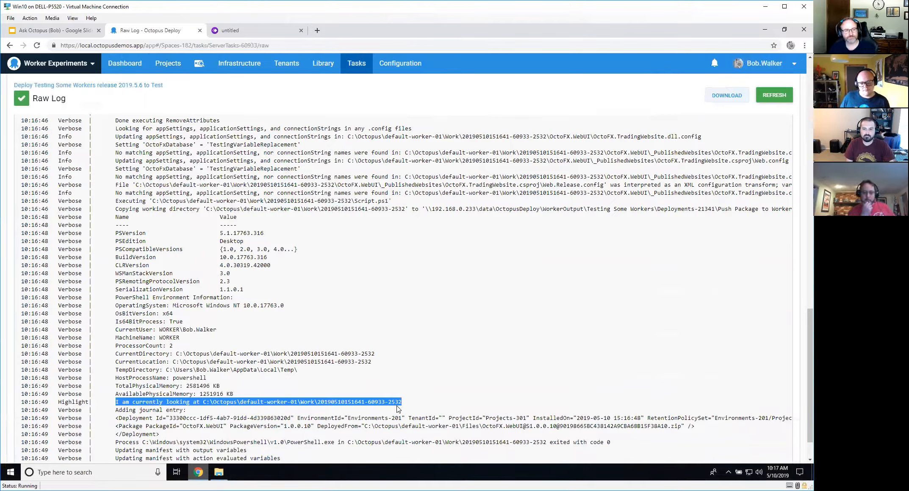
mouse_move(363, 336)
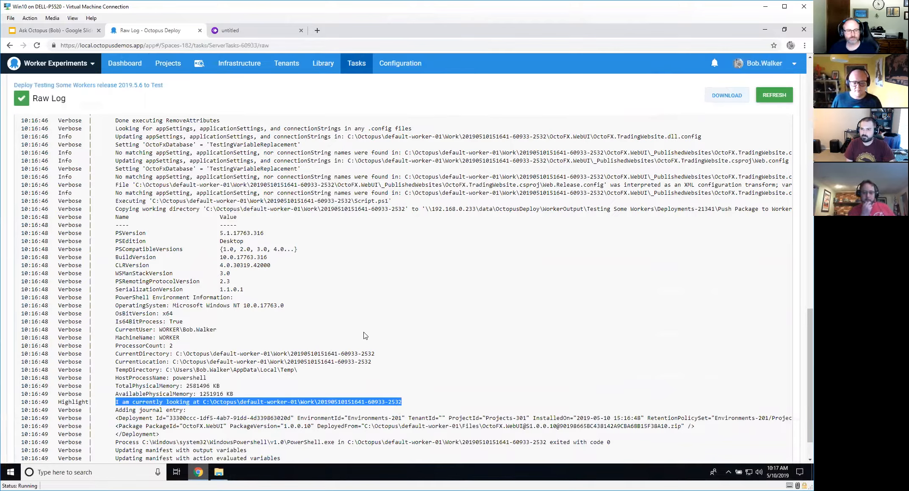
mouse_move(551, 430)
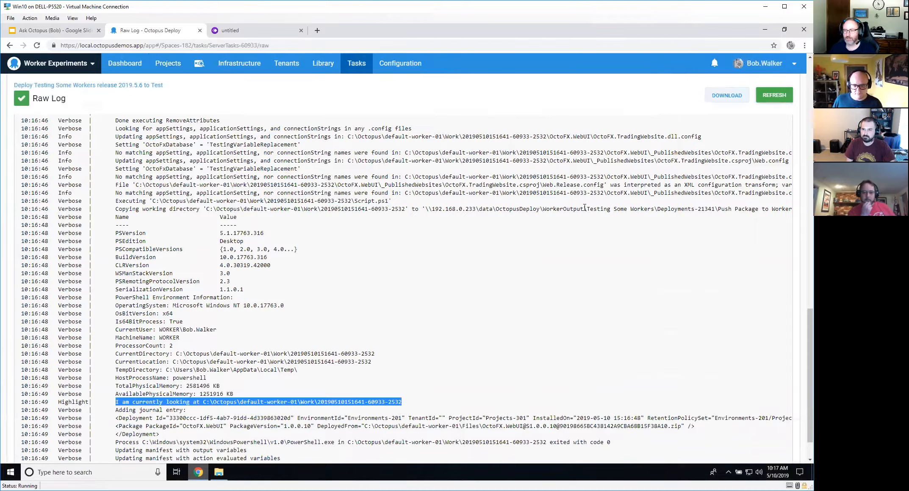
mouse_move(232, 473)
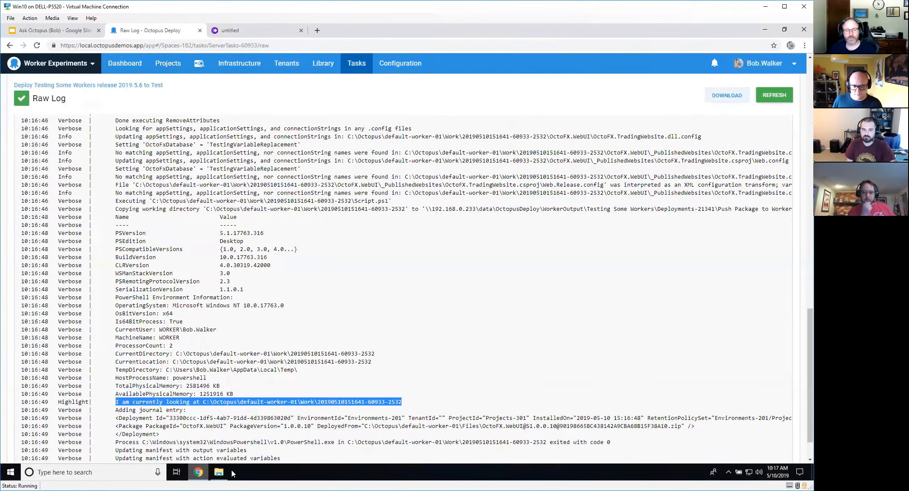
In Explorer, browse WorkerOutput > Testing Some Workers > Deployments-21341 > Push Package to Worker > 1.
click(217, 471)
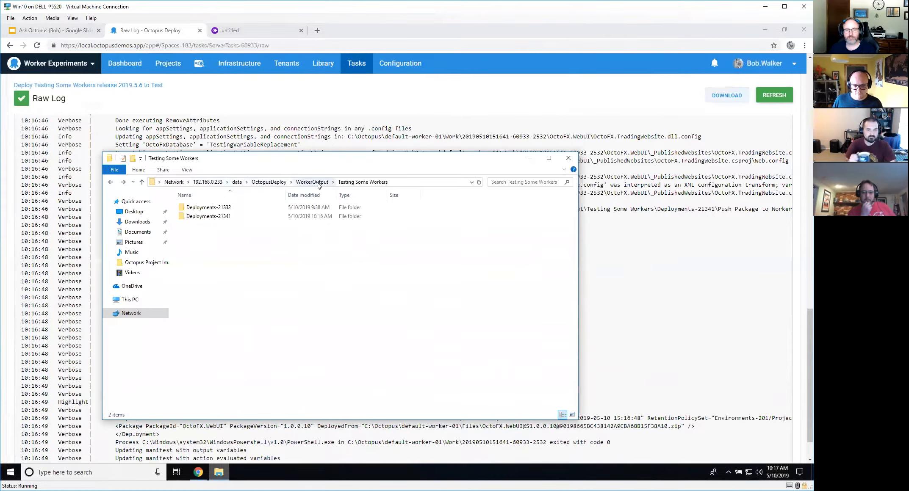
click(311, 182)
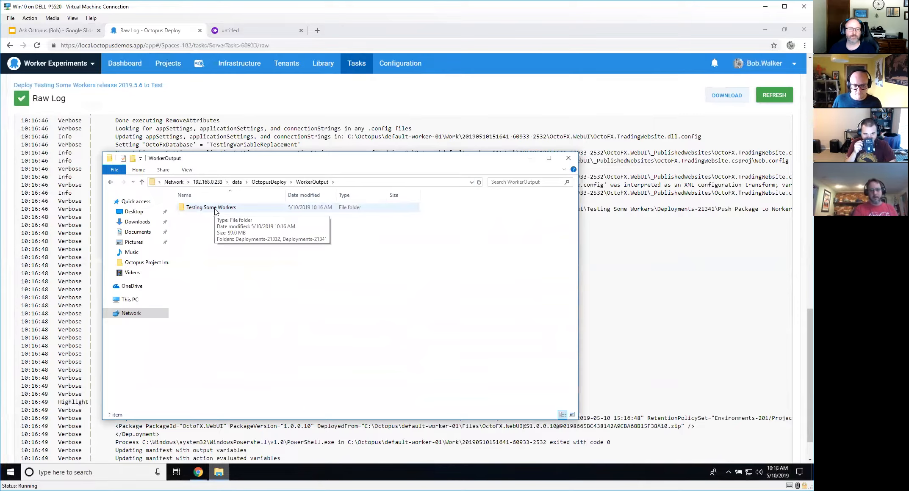
double_click(211, 207)
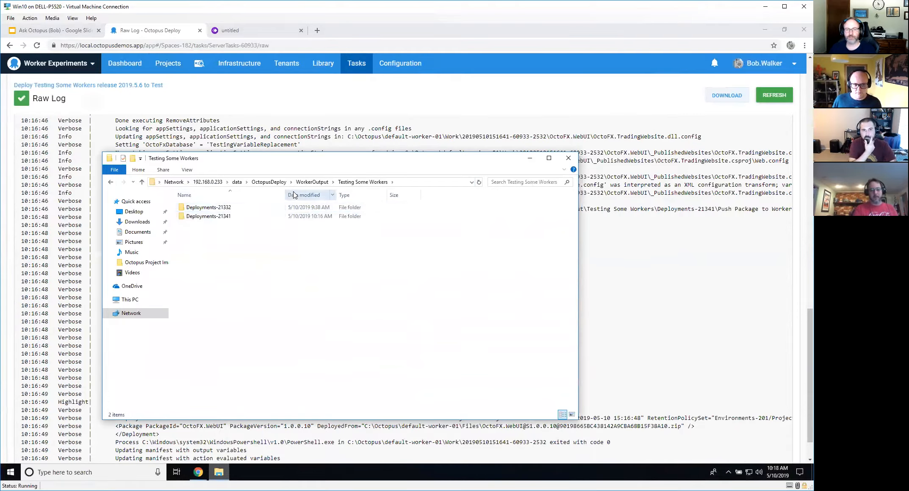
double_click(208, 216)
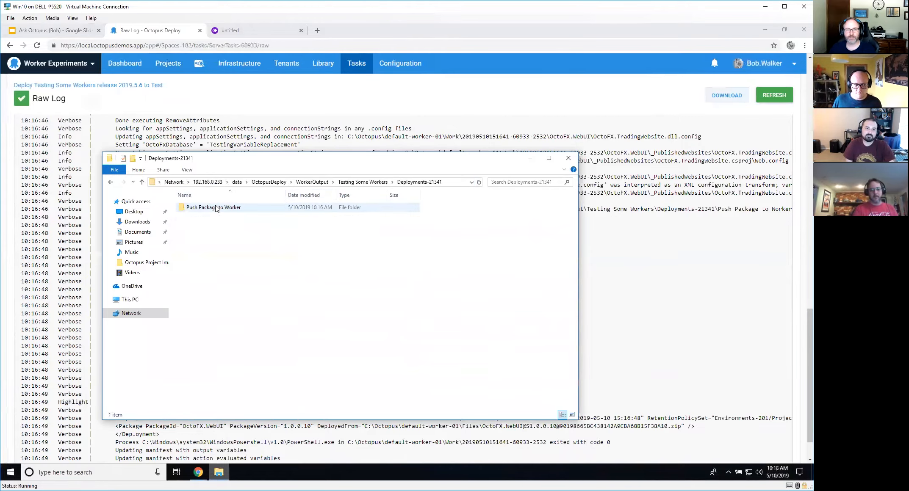
mouse_move(213, 208)
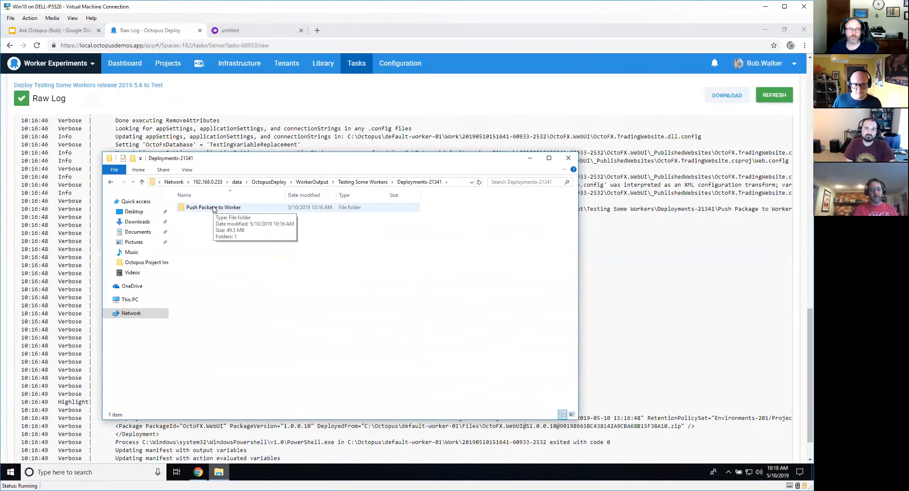
double_click(213, 207)
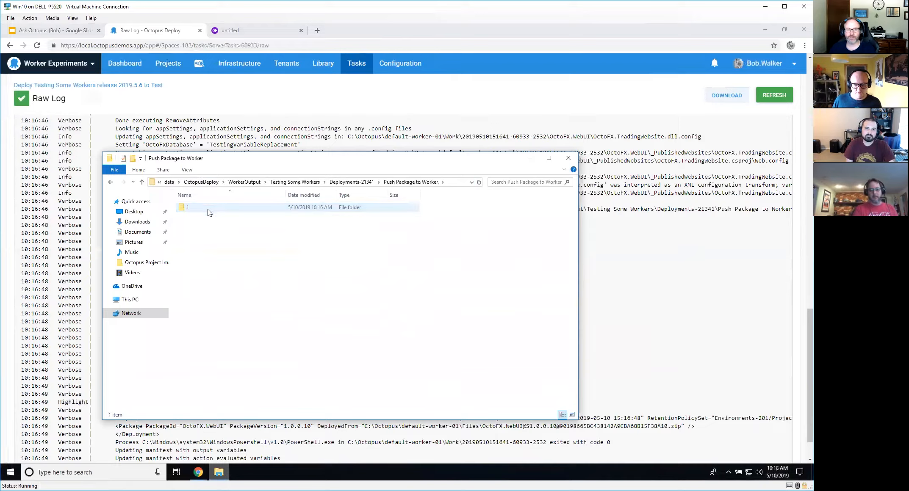
mouse_move(187, 207)
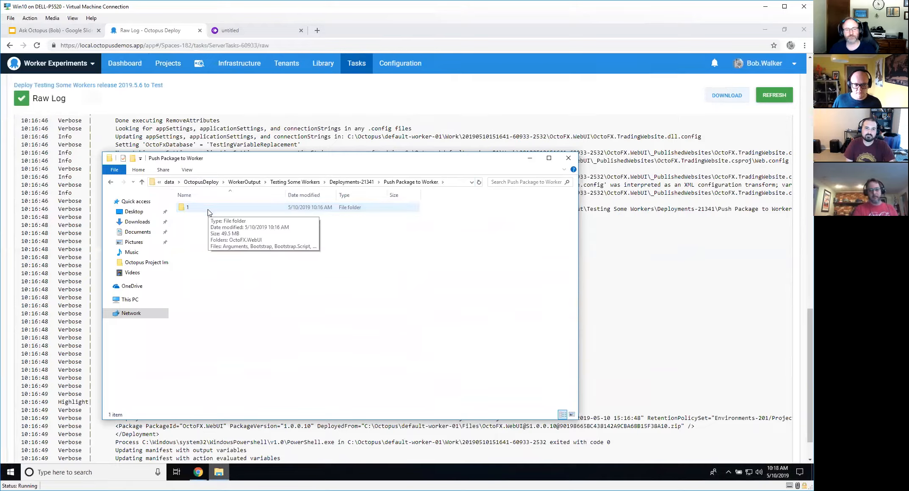
double_click(187, 207)
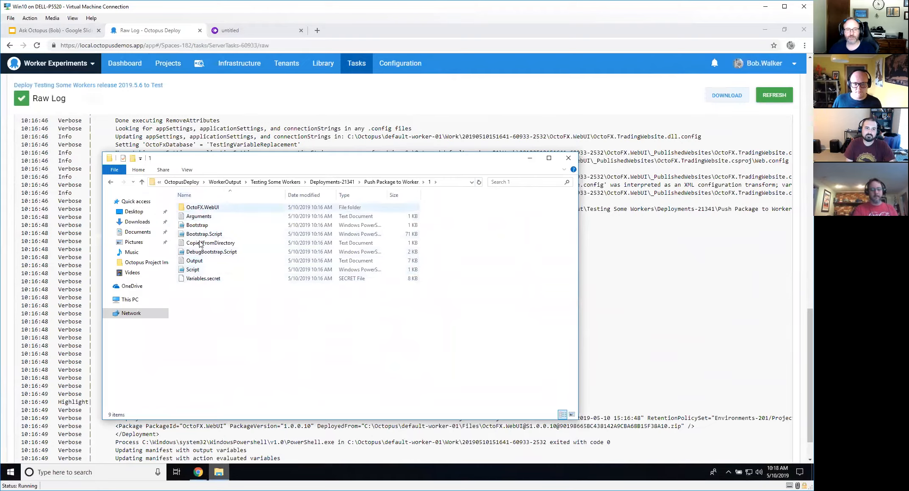
Continue into OctoFX.WebUI > _PublishedWebsites > OctoFX.TradingWebsite.csproj and select Web.config.
click(196, 225)
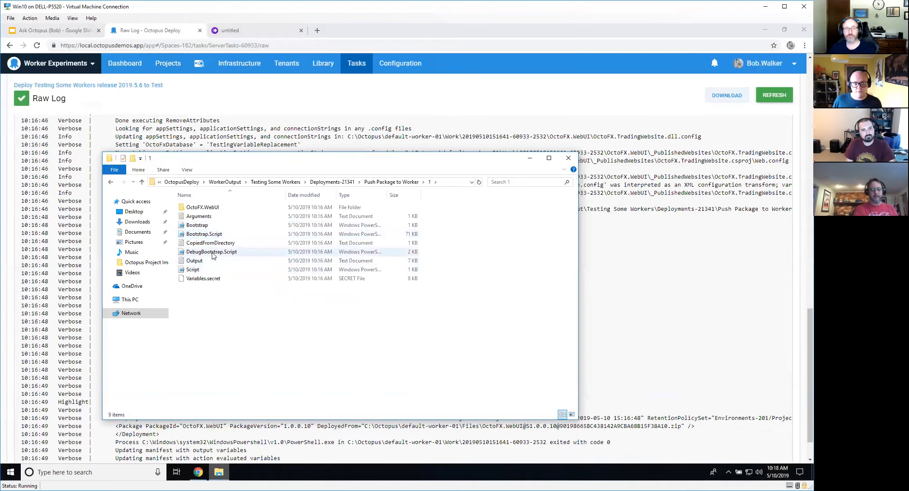
click(202, 207)
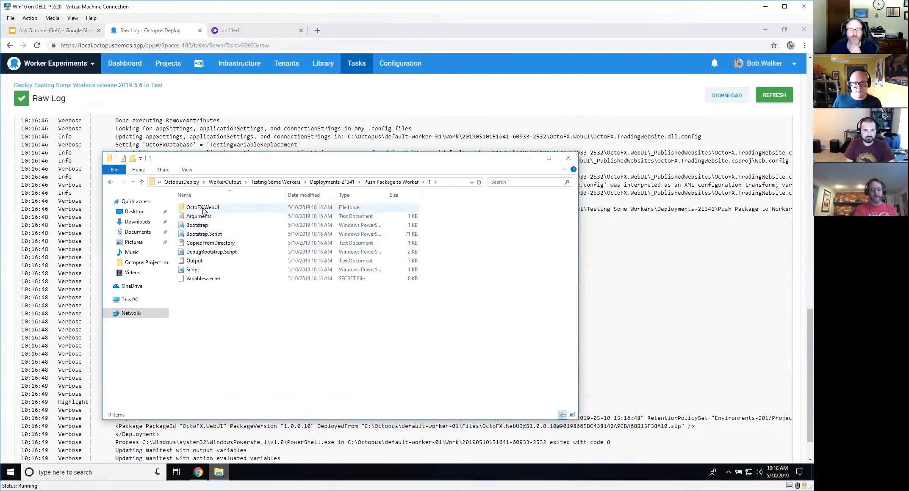
mouse_move(203, 208)
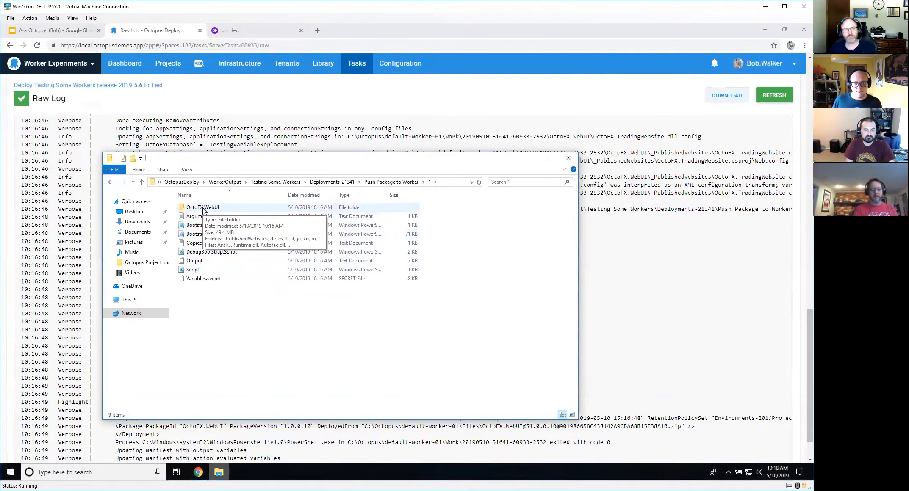
double_click(202, 207)
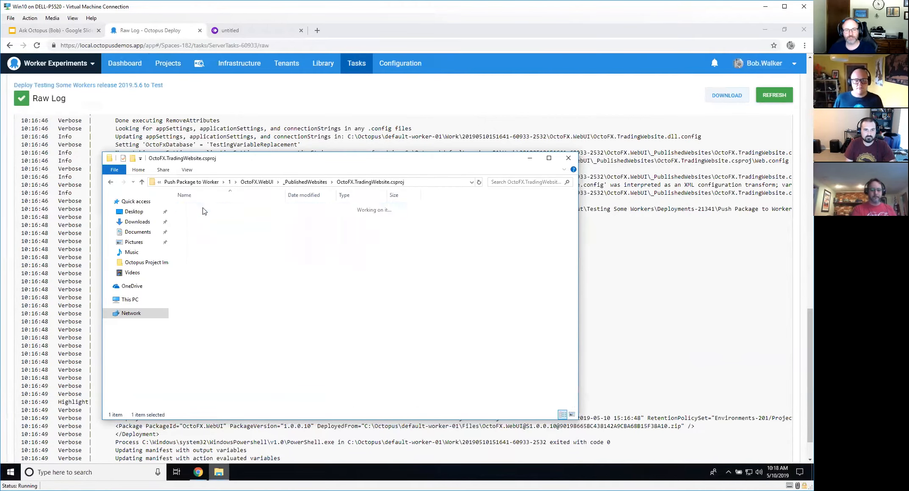
click(191, 296)
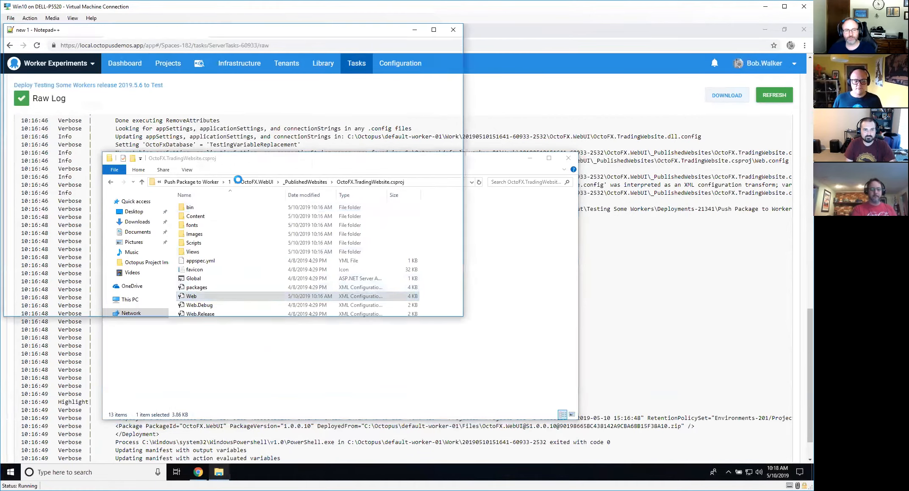
Open the copied Web.config in Notepad++ to check the OctoFxDatabase connection string reads TestingVariableReplacement.
double_click(192, 296)
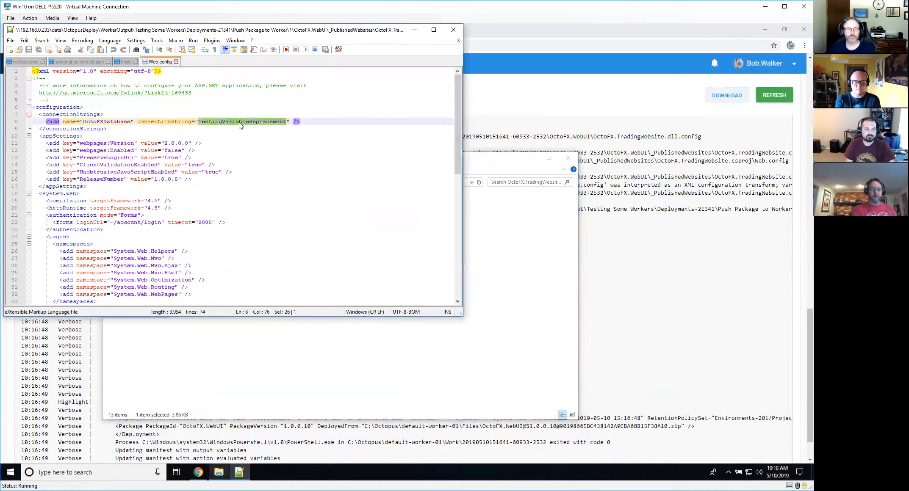
mouse_move(370, 357)
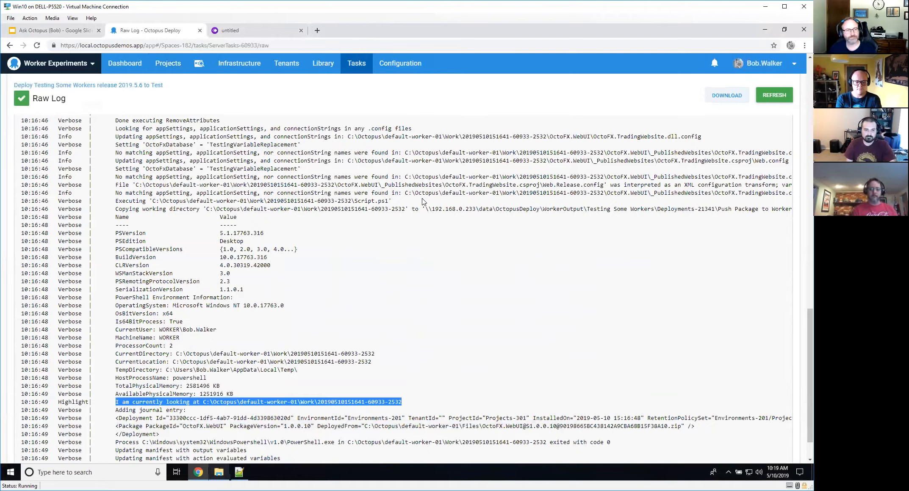
mouse_move(132, 143)
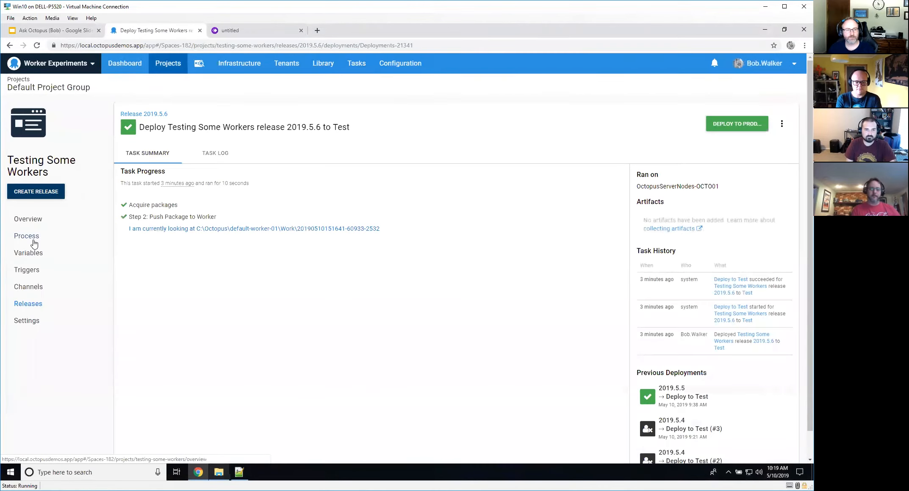
Return to the Testing Some Workers project variables from the deployment.
click(26, 236)
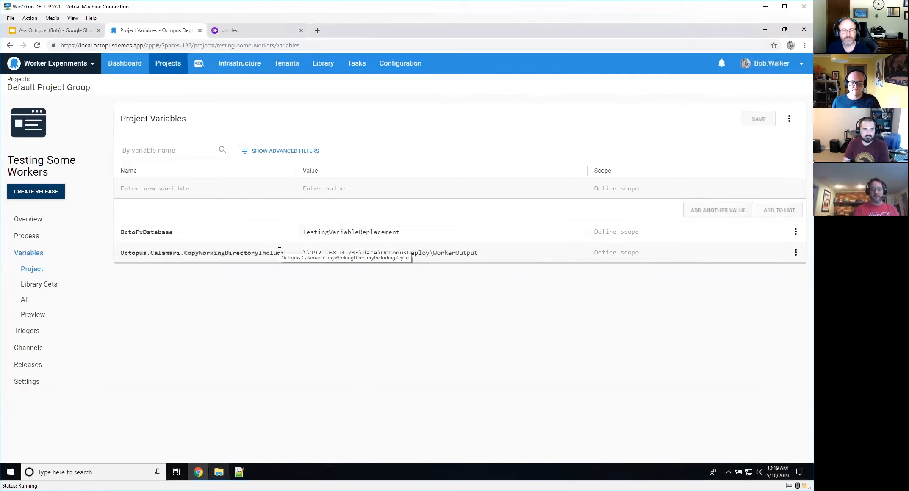
mouse_move(278, 316)
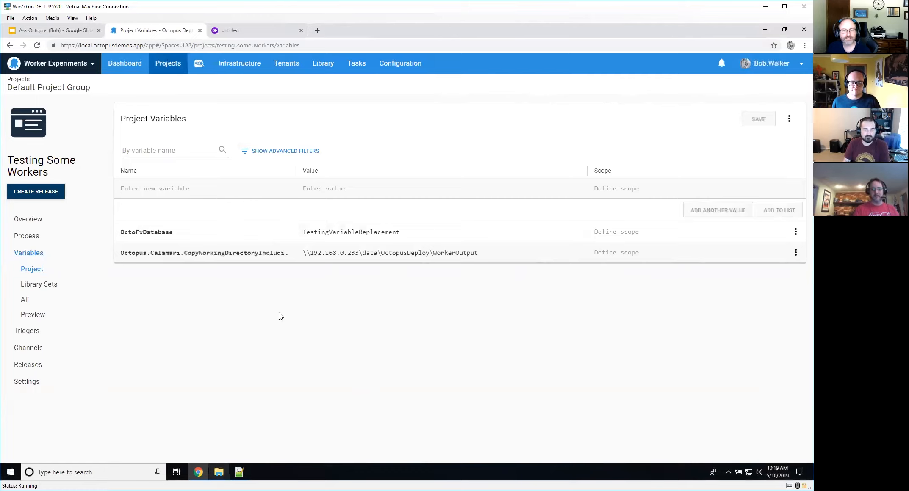
mouse_move(186, 277)
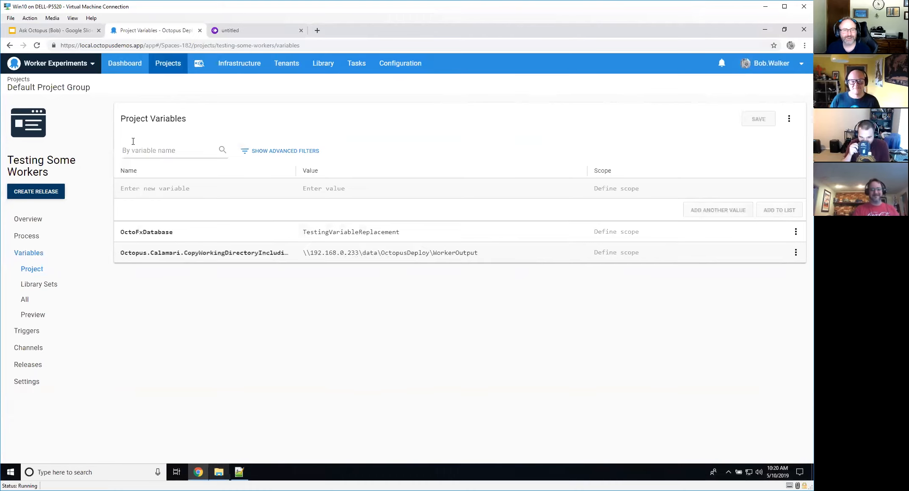
mouse_move(55, 31)
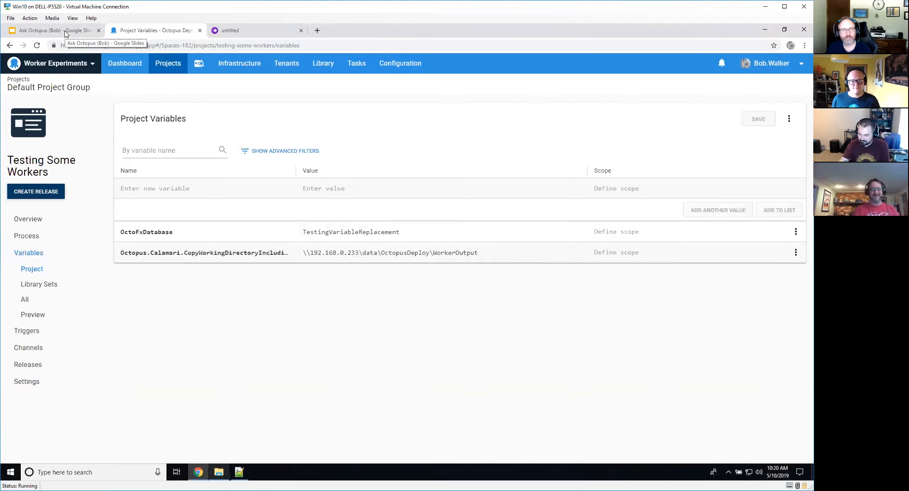
Switch to the Ask Octopus deck and present the closing 'Got an interesting question?' slide.
click(53, 31)
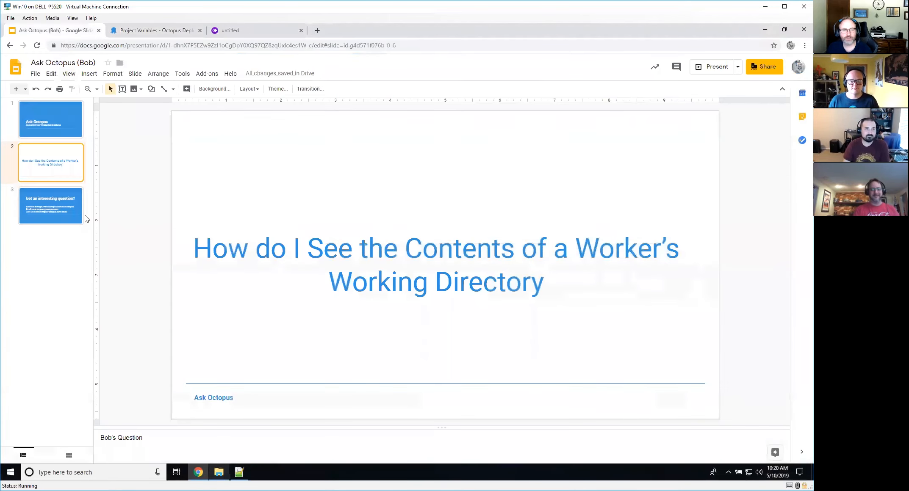
click(51, 205)
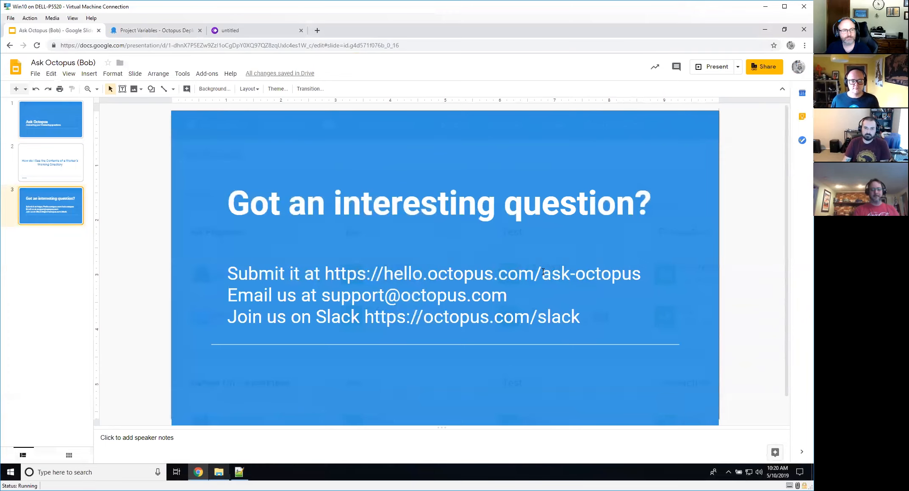
mouse_move(411, 396)
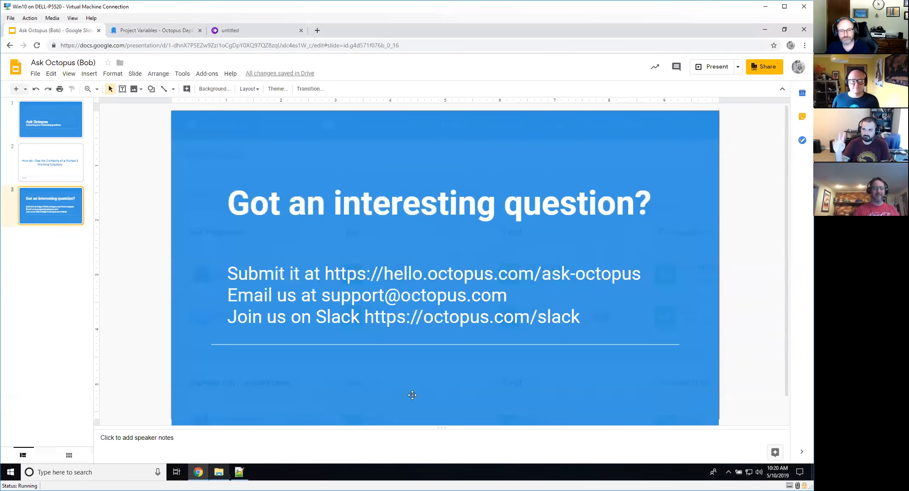
click(712, 67)
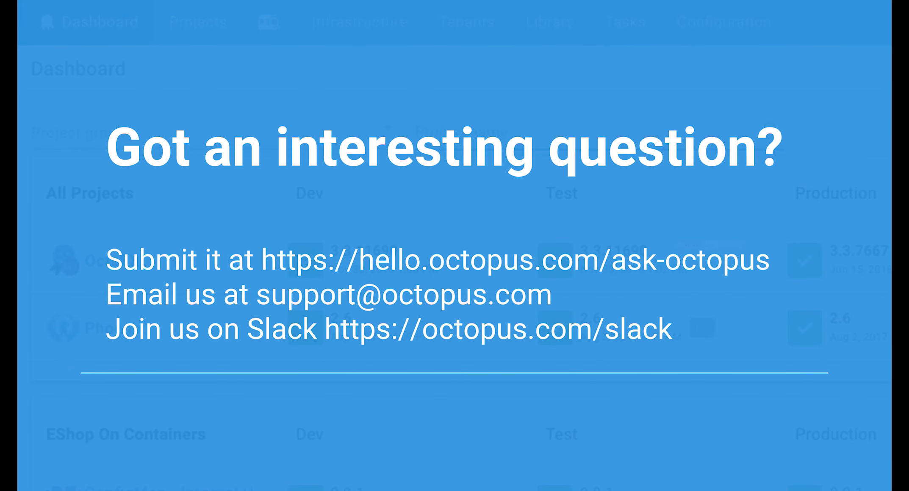